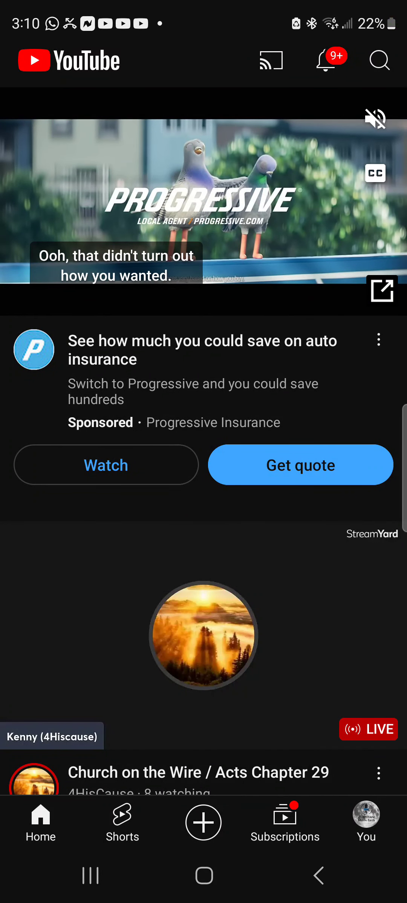
scroll(down, 3)
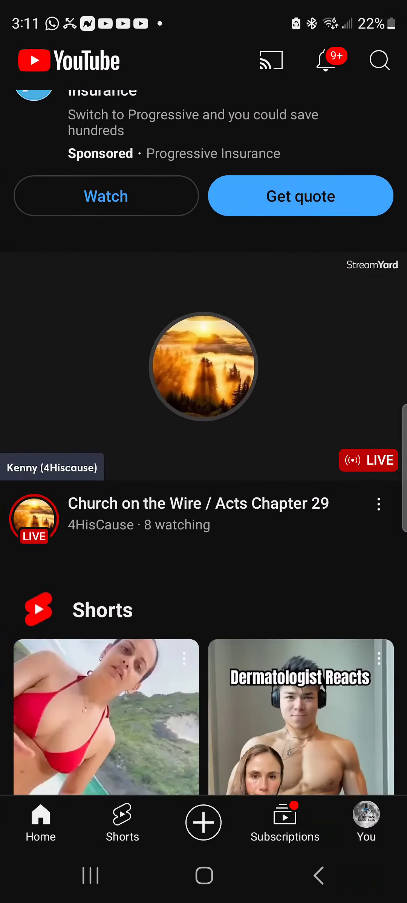